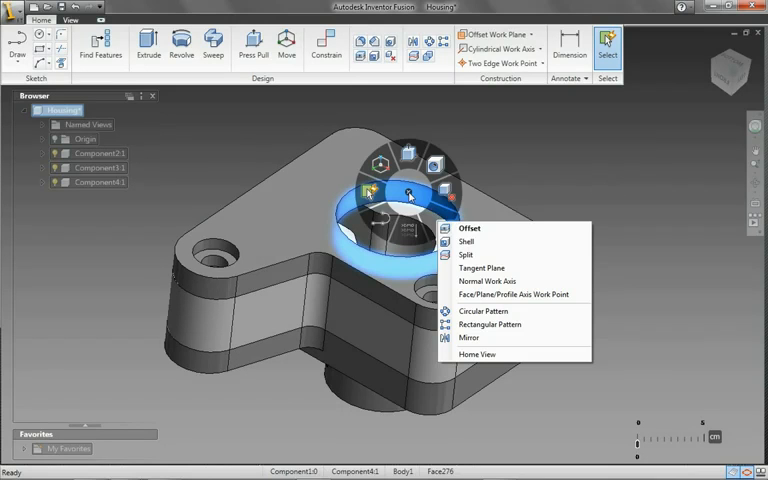
Begin an Offset on the hole's cylindrical face to change its radius
left_click(468, 228)
type("3.5")
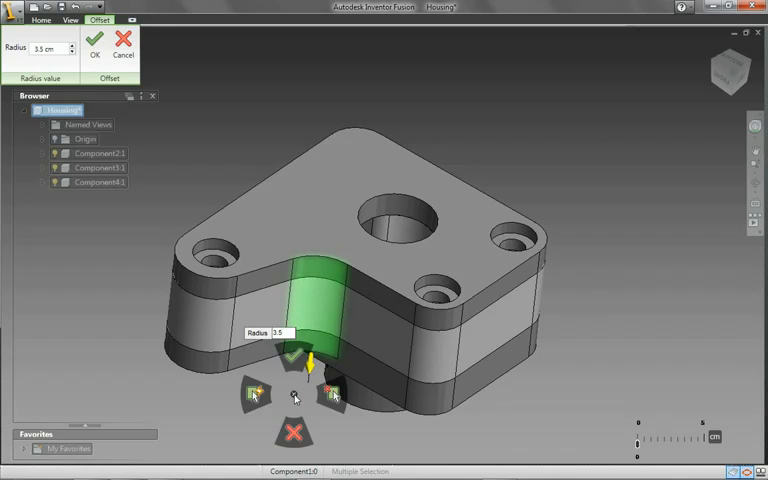
Confirm the hole offset with OK, leaving the keyhole opening in the housing
left_click(94, 38)
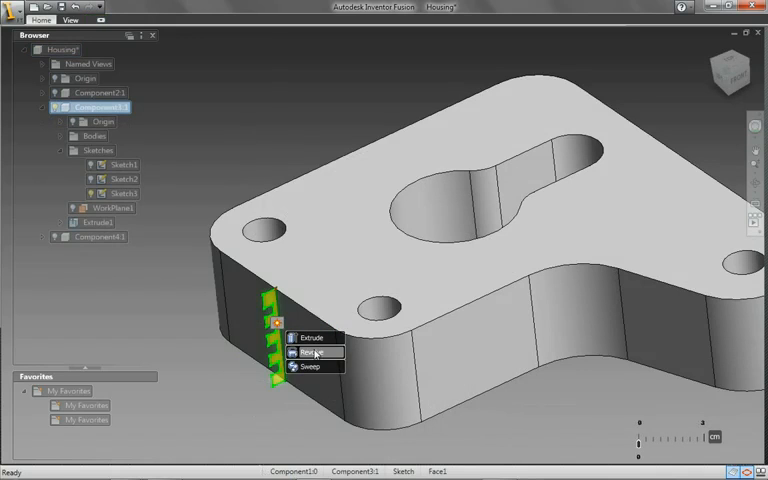
Sweep the side profile along the plate's outer edge loop and accept it
left_click(312, 364)
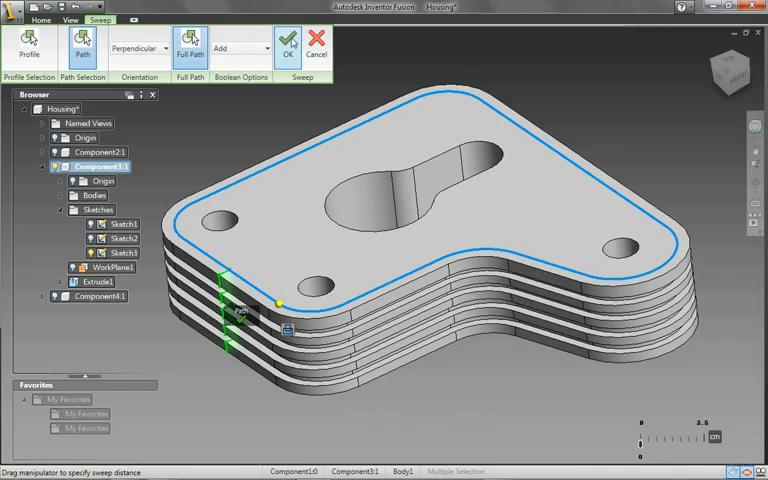
left_click(288, 50)
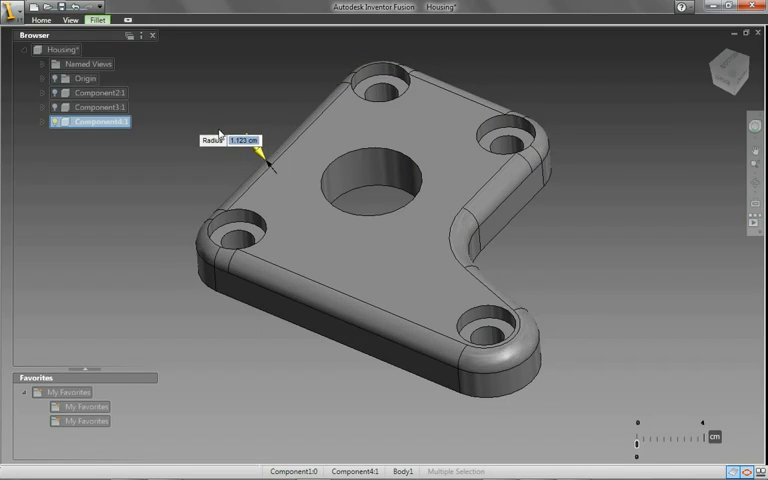
Fillet the plate's outline edges with a radius of 0.533
type("0.533")
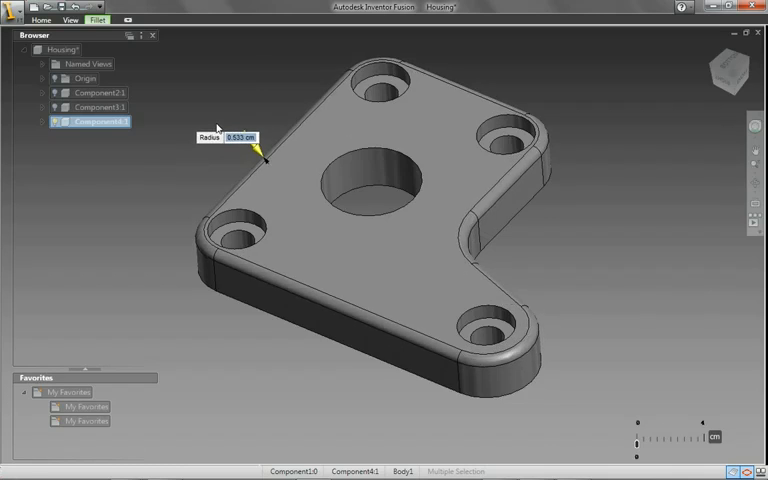